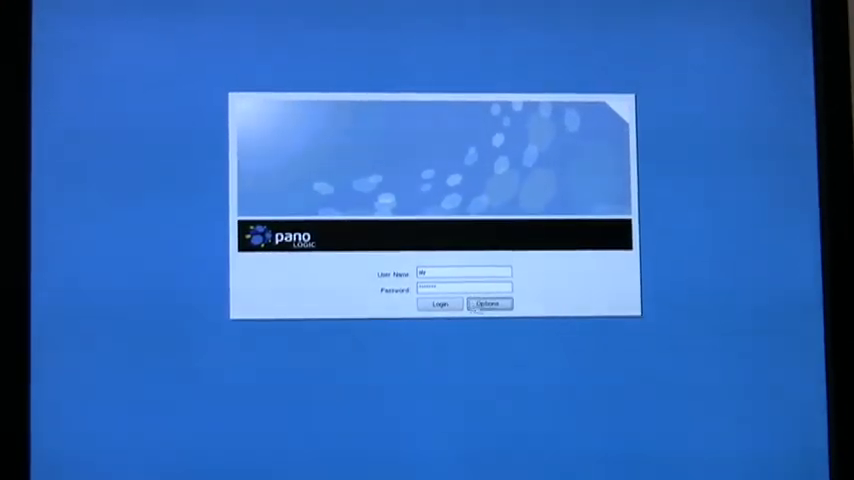
Open the login Options dialog to show Desktop Control buttons, including Move to Trash.
{"action": "left_click", "coordinate": [489, 304]}
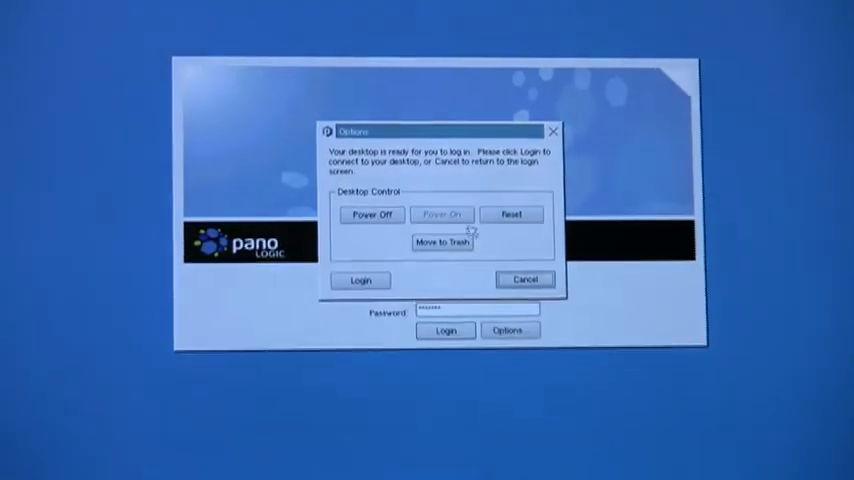